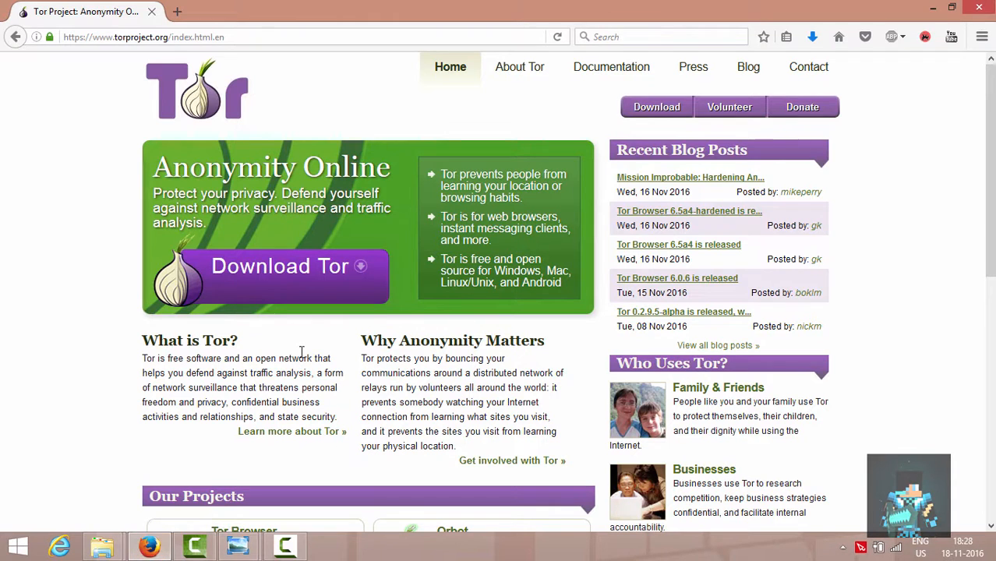
mouse_move(398, 334)
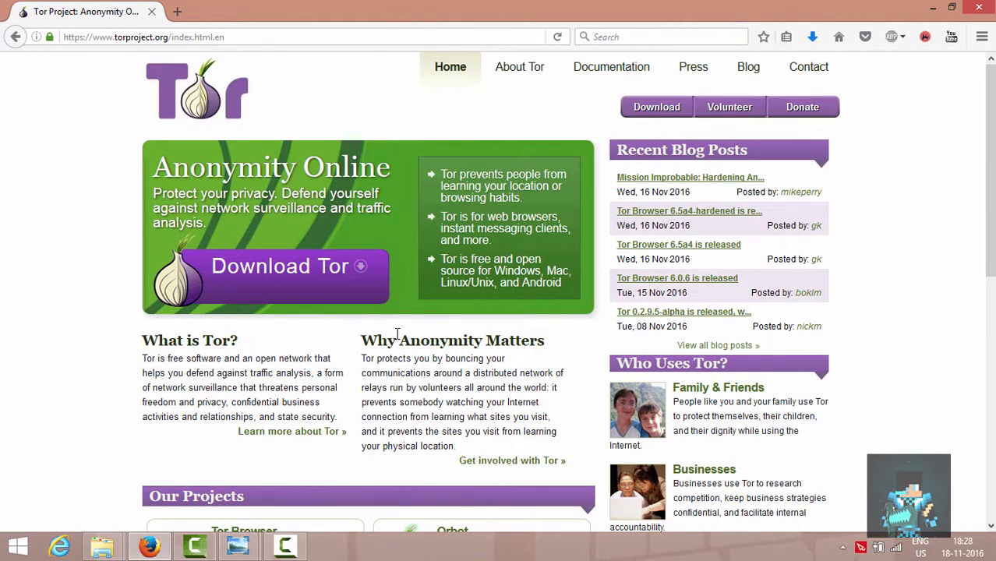
mouse_move(626, 123)
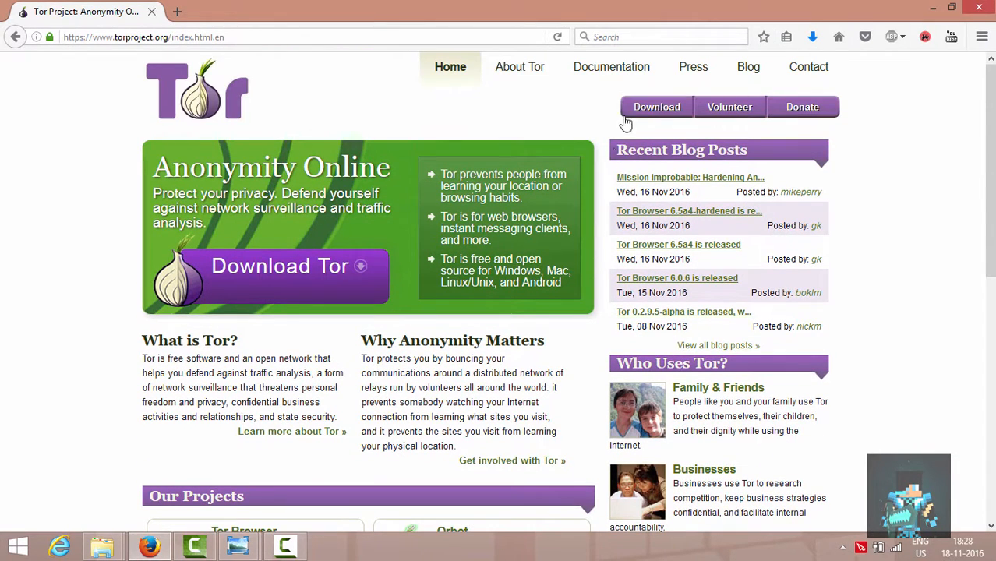
Go to the Tor Project download page to get the Tor Browser 6.0.6 installer.
click(655, 106)
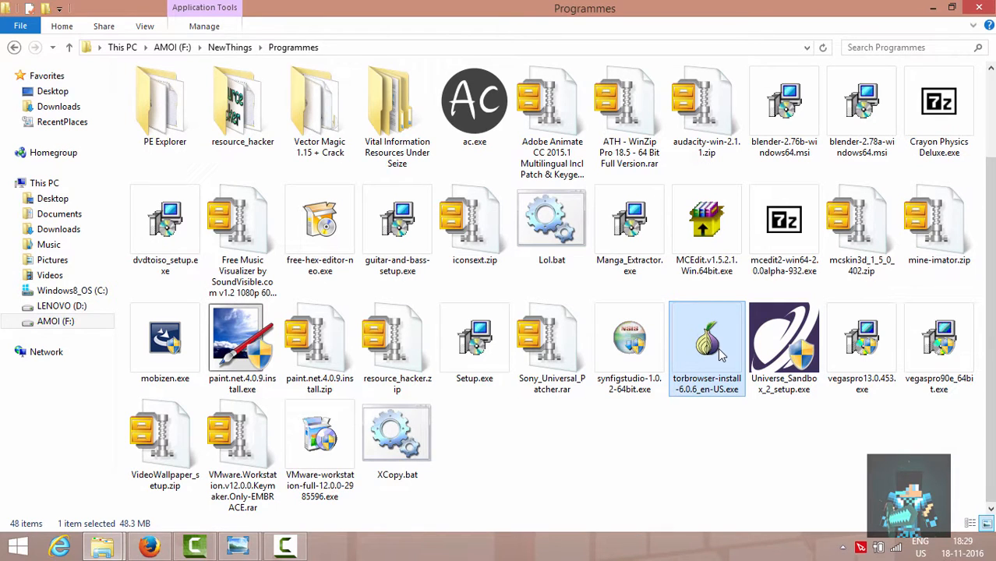
Launch torbrowser-install-6.0.6 in English and set the destination to F:\Tor Browser.
double_click(707, 347)
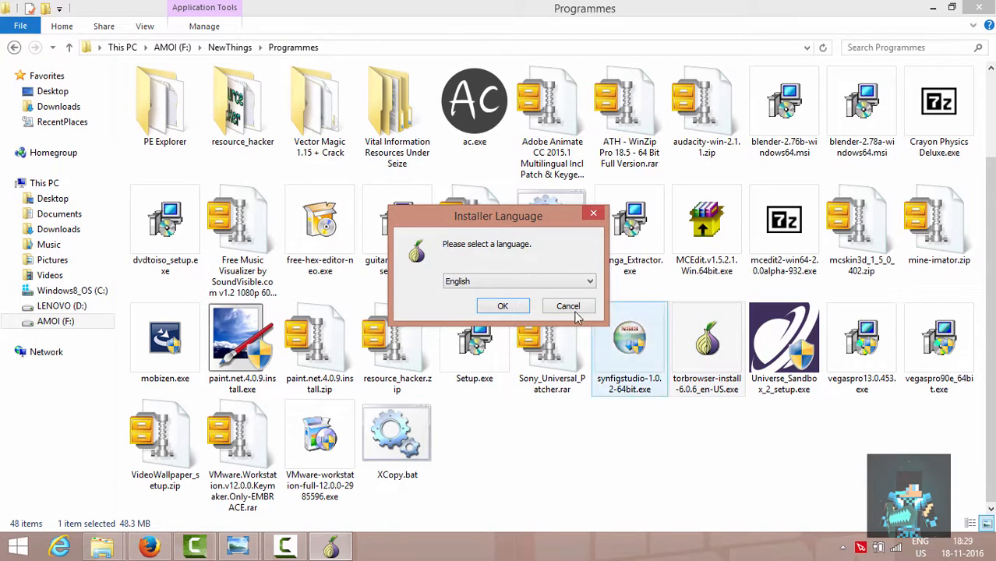
click(502, 305)
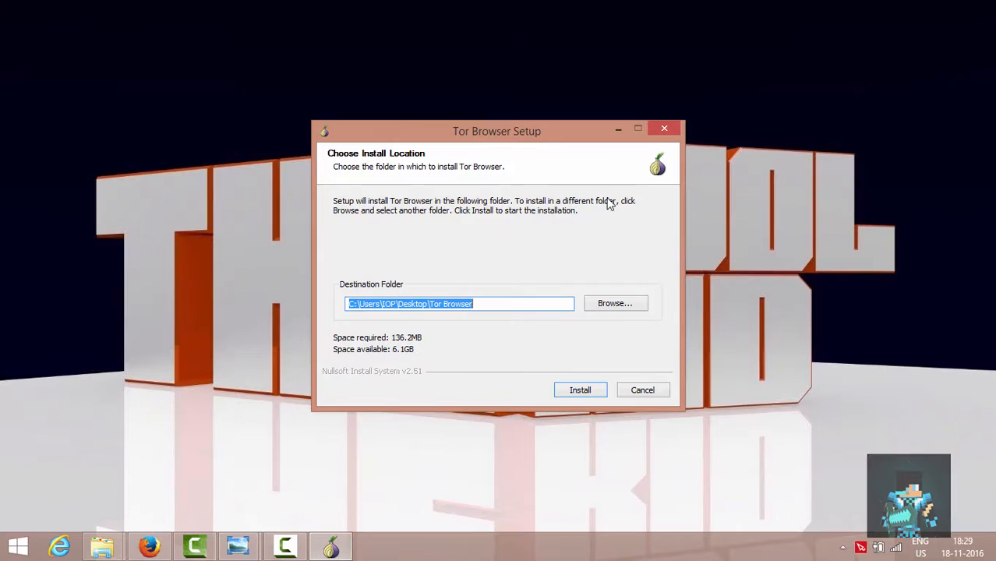
click(614, 303)
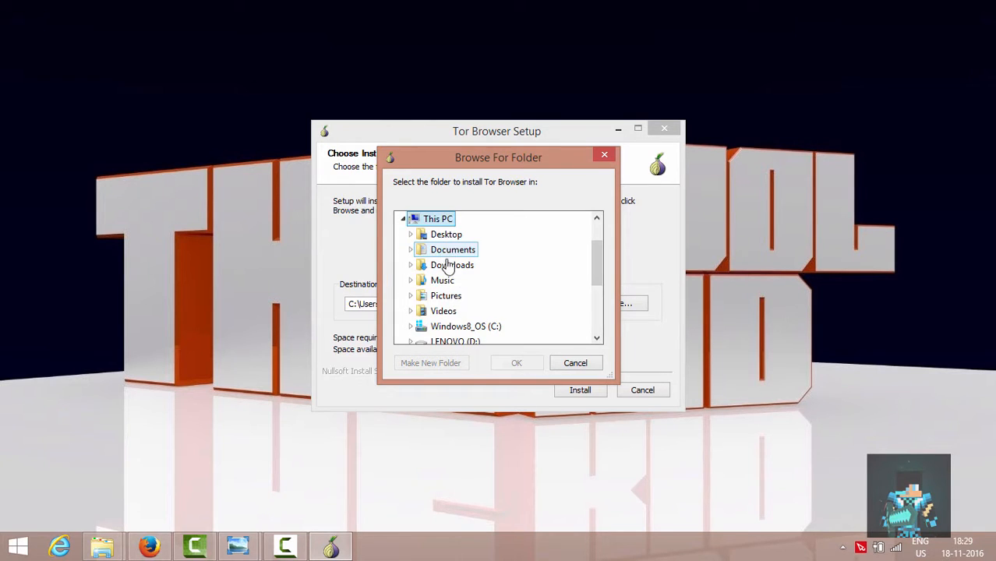
scroll(down, 3)
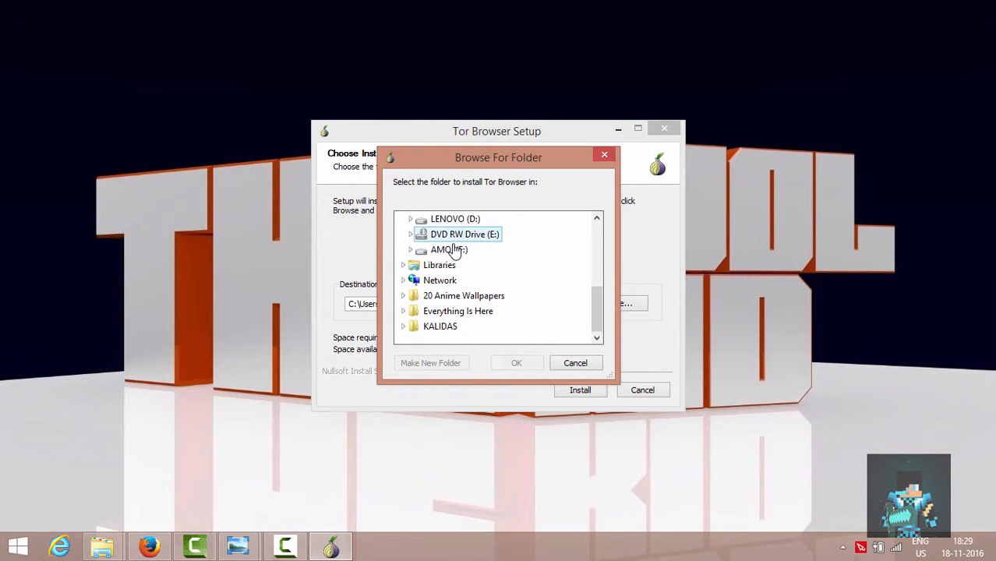
click(516, 363)
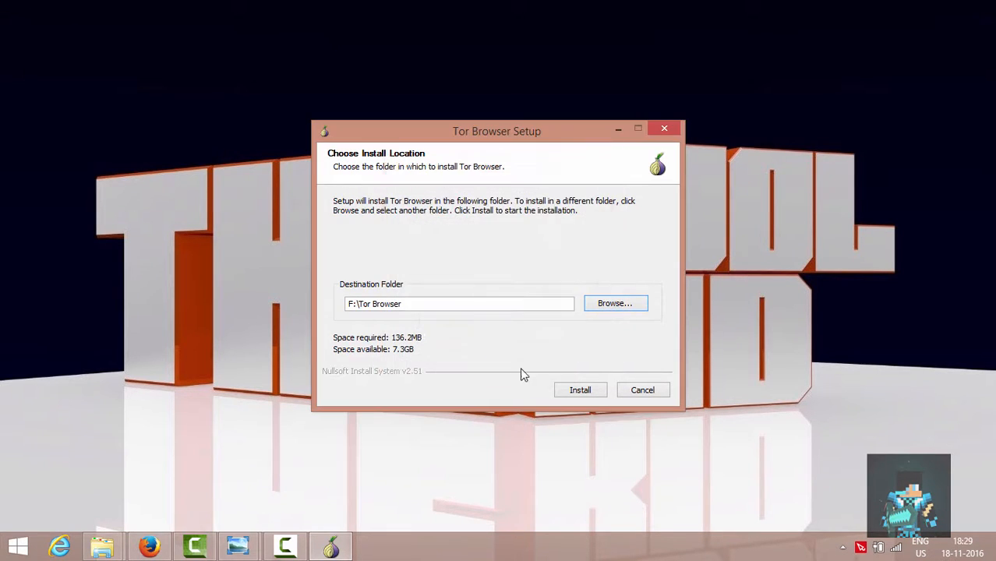
Install Tor Browser and finish setup with Run Tor Browser kept checked.
click(580, 390)
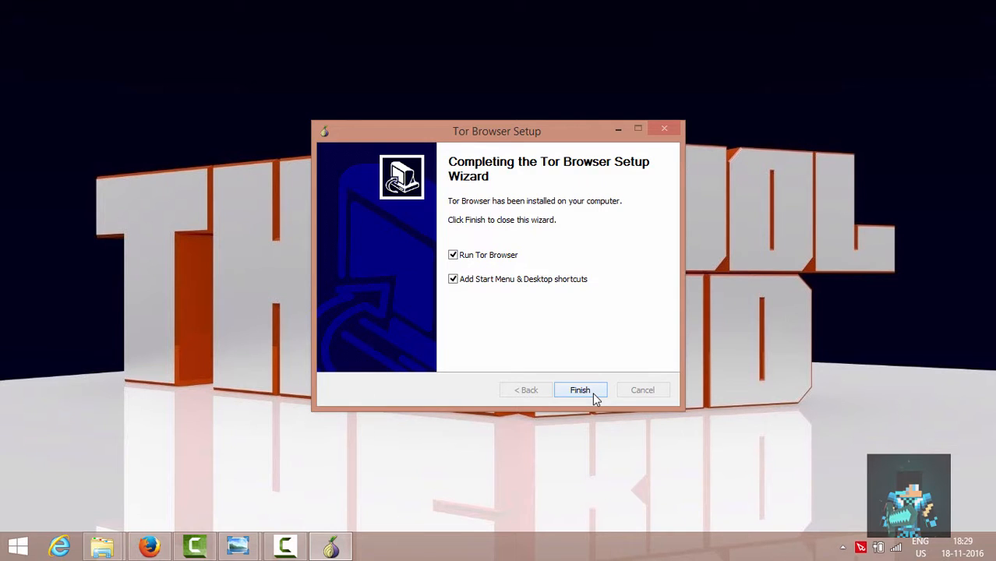
mouse_move(493, 255)
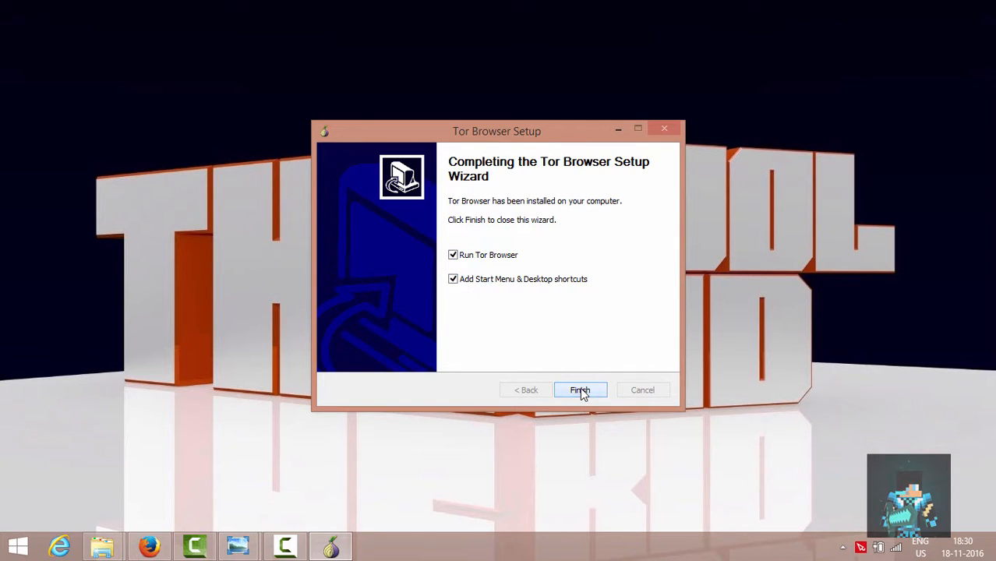
click(580, 390)
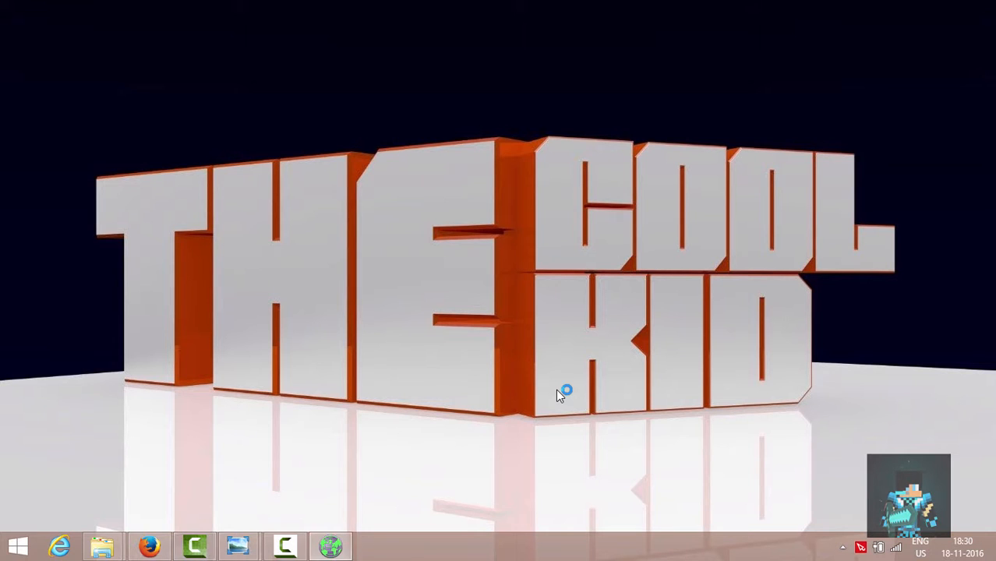
Reposition the Tor Network Settings window and connect directly to the Tor network.
click(330, 546)
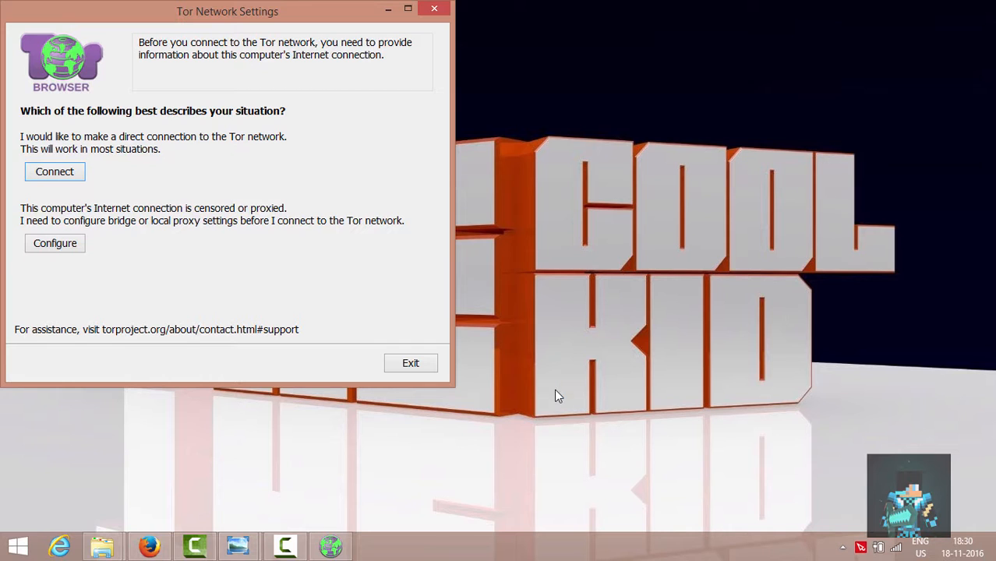
drag(227, 11, 259, 11)
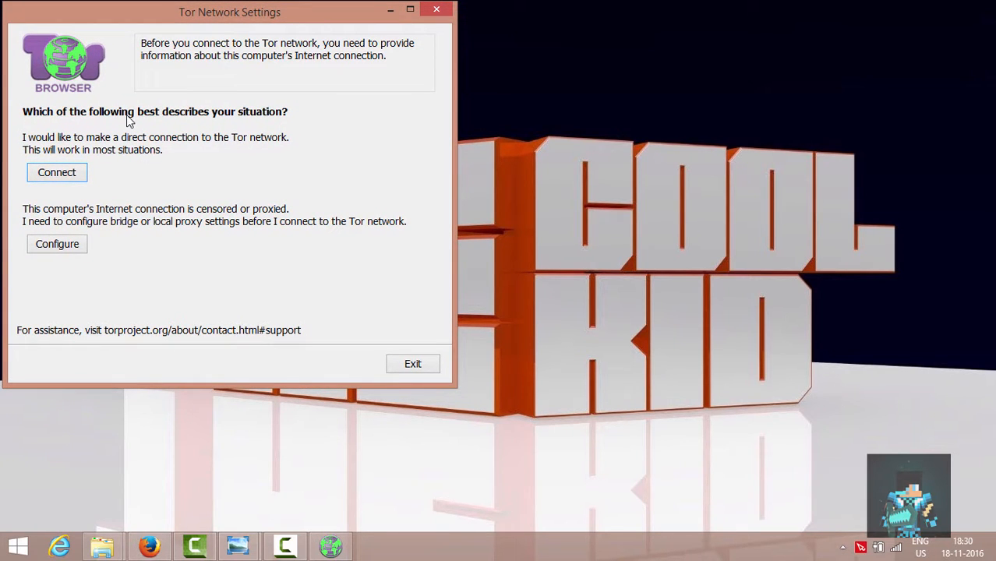
mouse_move(57, 138)
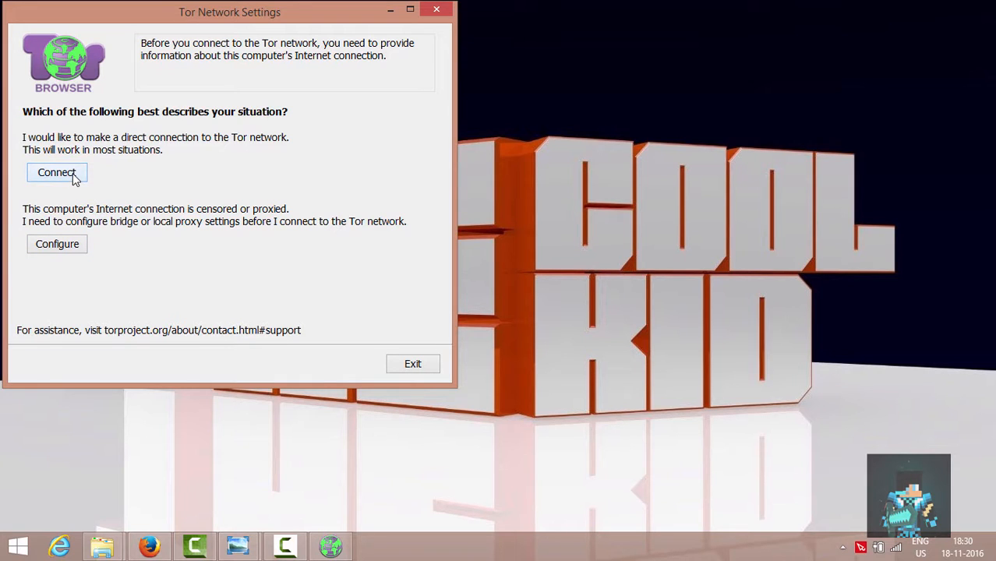
click(56, 172)
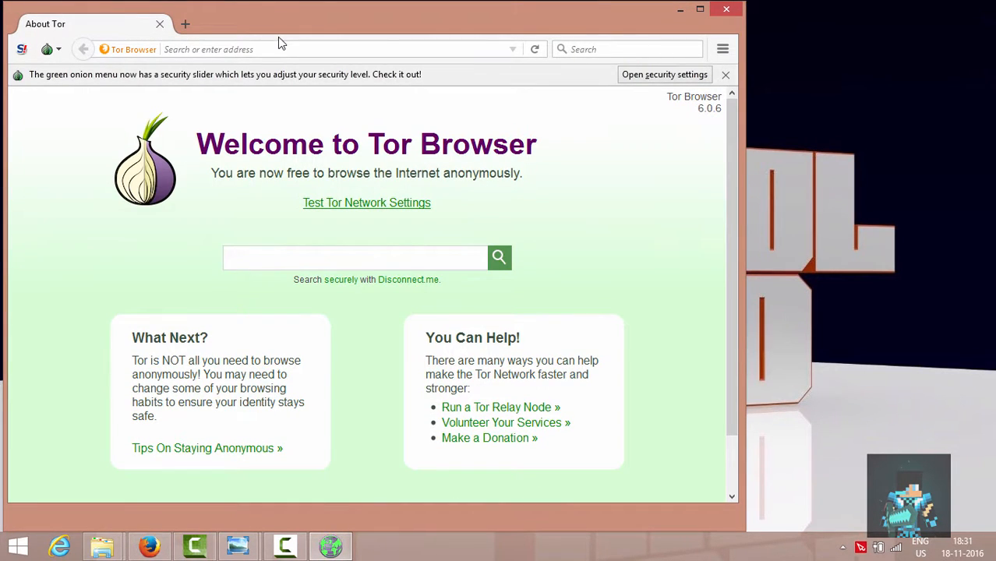
mouse_move(290, 21)
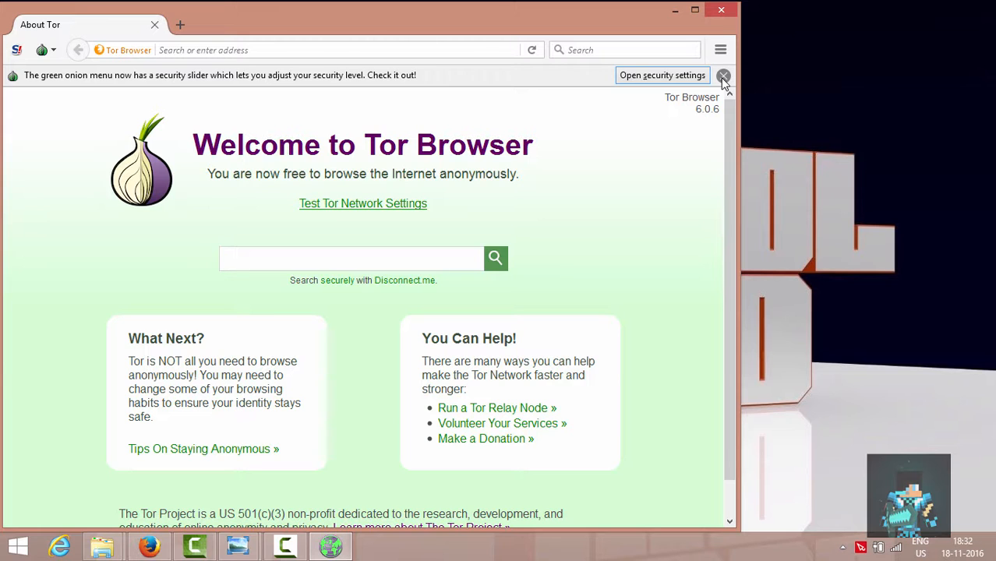
Dismiss the security slider notice on the Welcome to Tor Browser page.
click(723, 74)
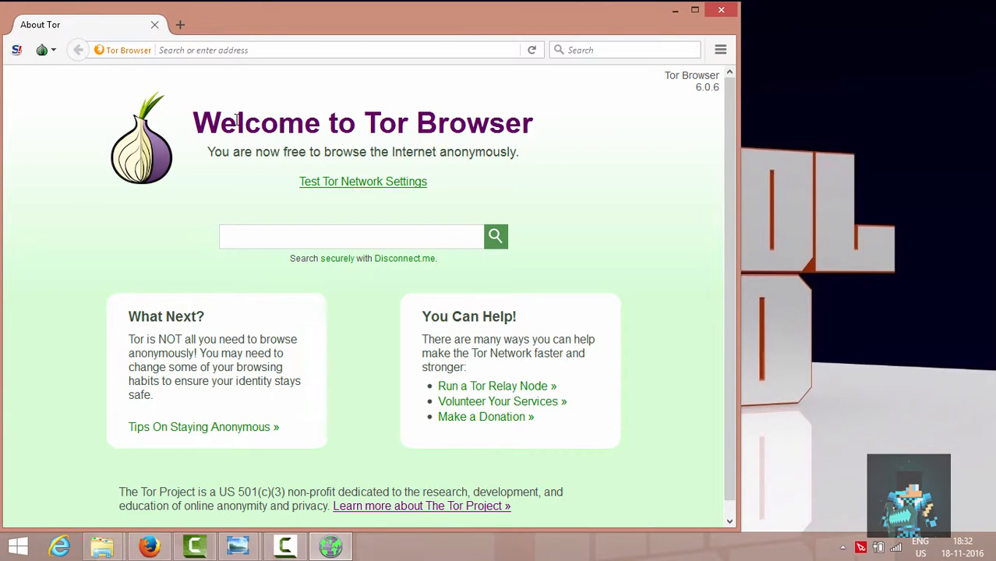
click(311, 50)
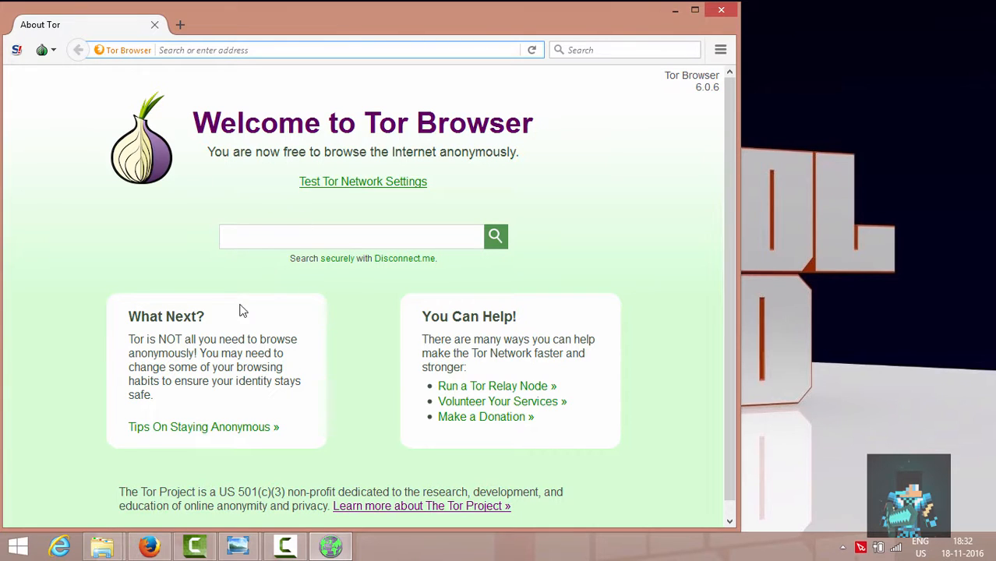
mouse_move(316, 343)
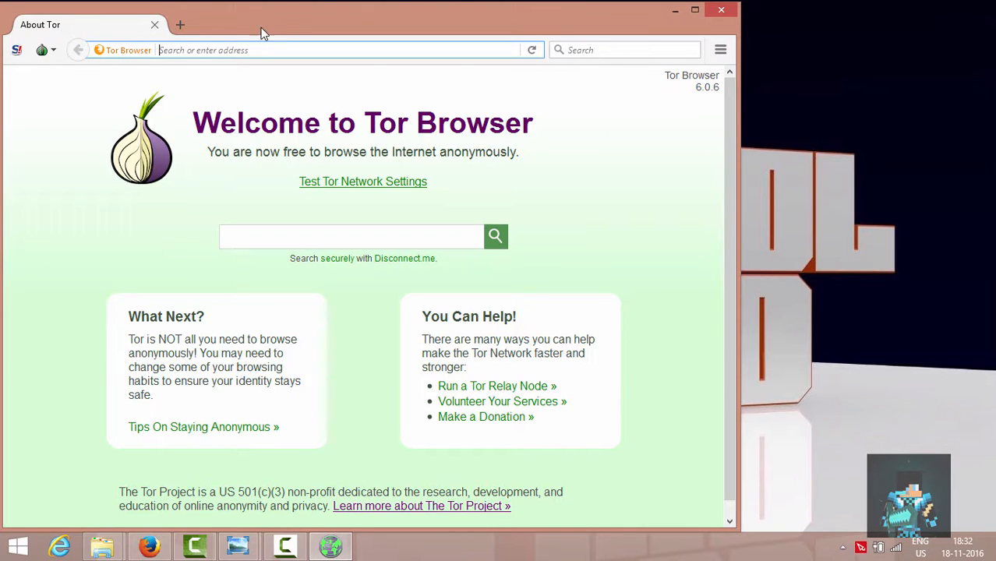
mouse_move(286, 20)
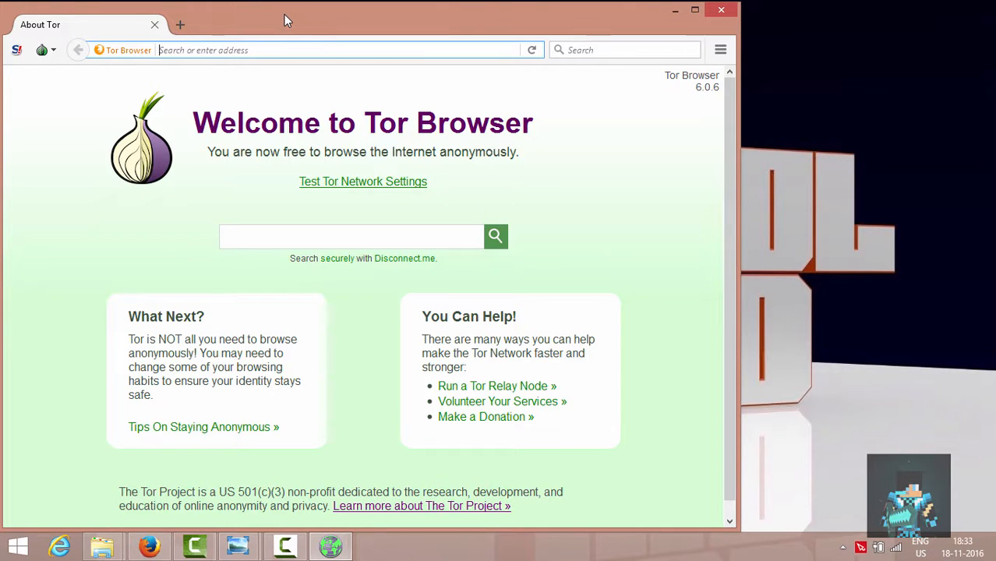
click(289, 50)
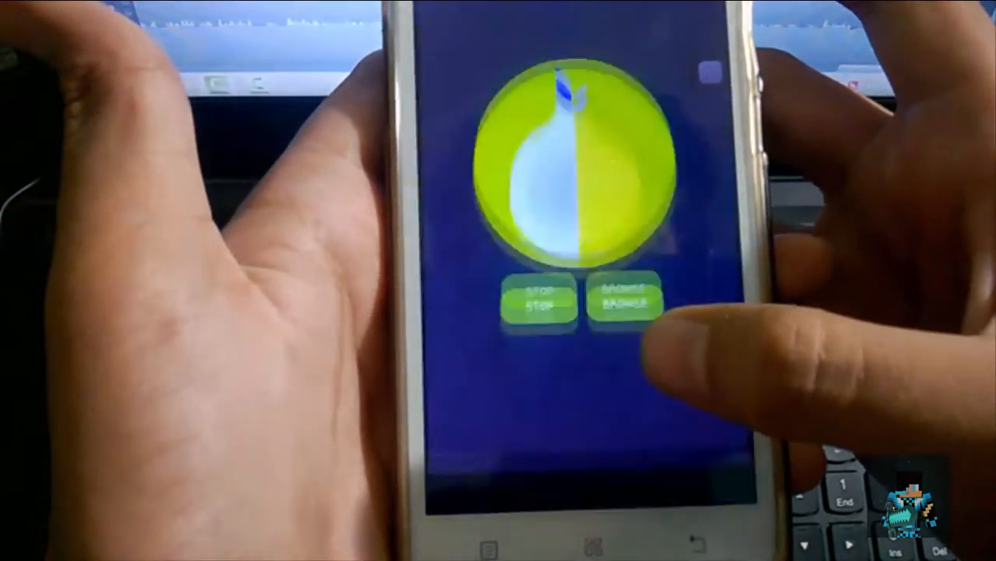
Launch Orfox from Orbot's Browser button to load check.torproject.org.
click(628, 302)
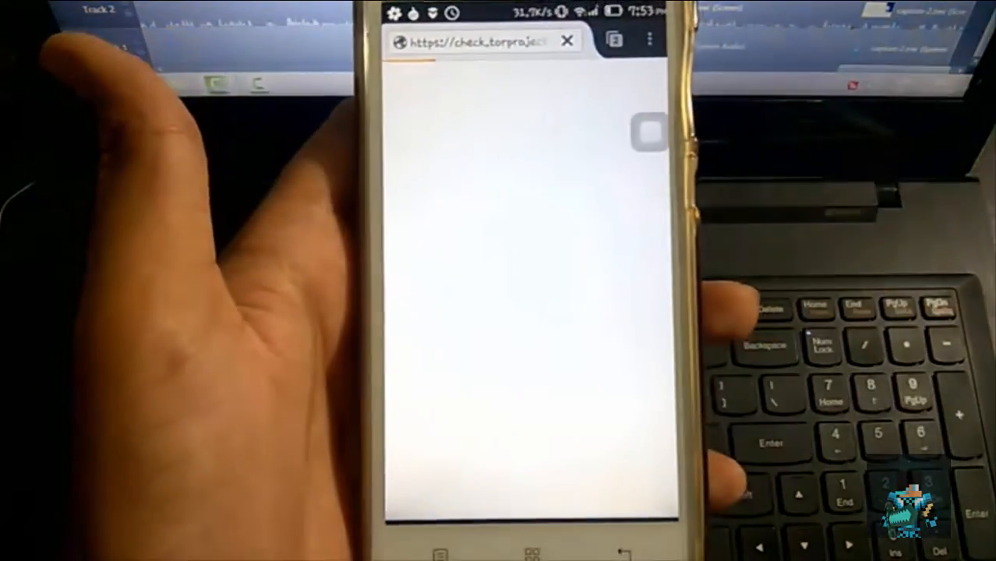